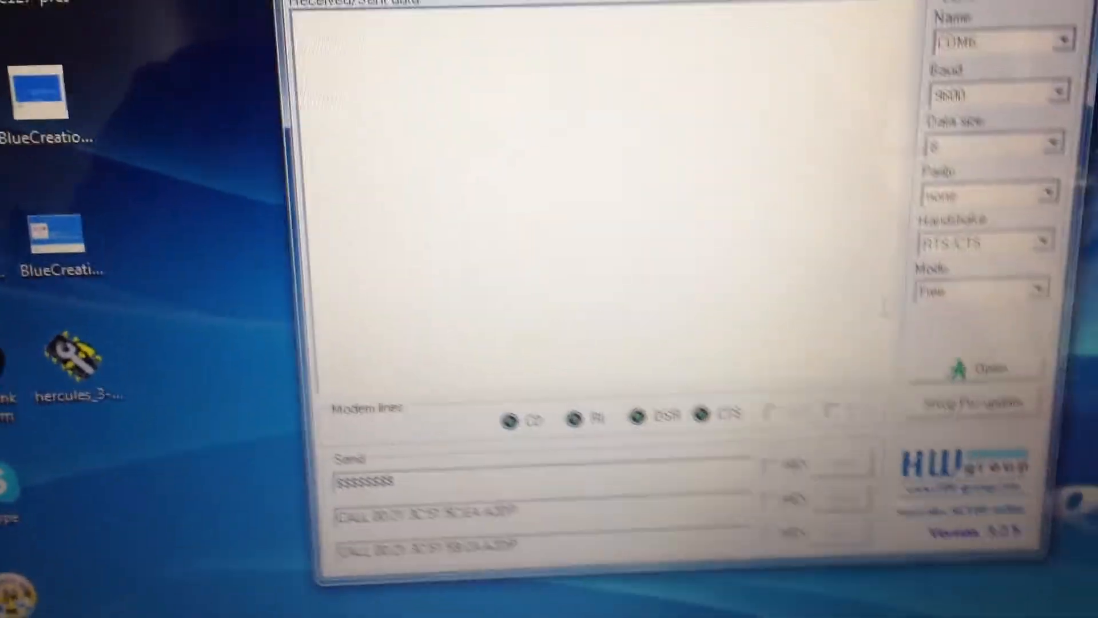
- Open the COM6 serial port at 9600 baud to the Bluetooth board
{"action": "left_click", "coordinate": [970, 369]}
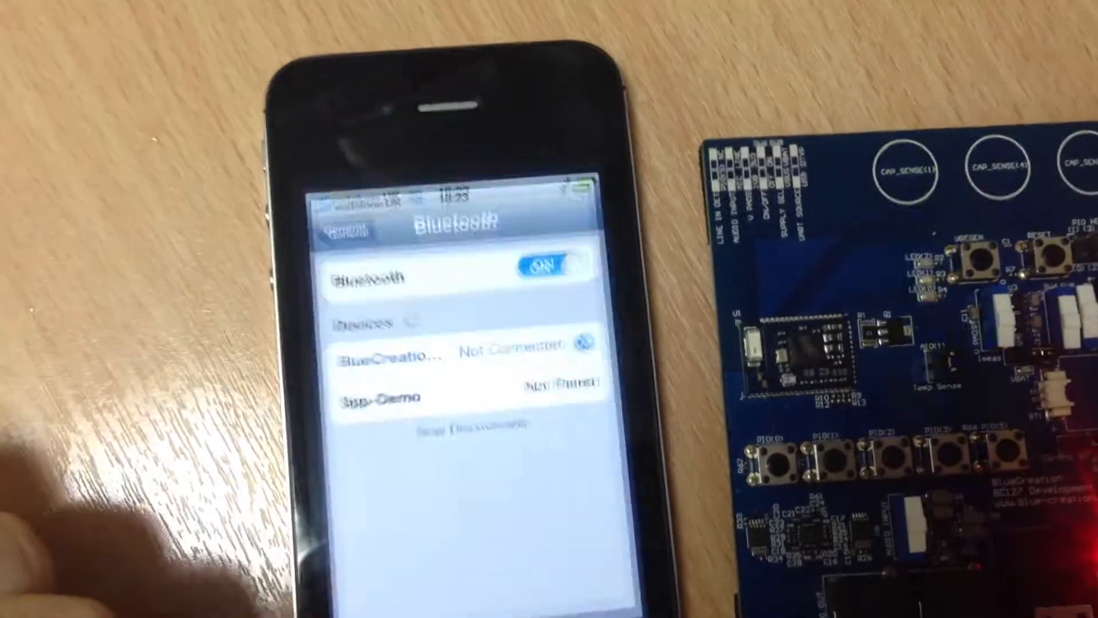
- Connect the iPhone to the BlueCreation Bluetooth device from Settings
{"action": "left_click", "coordinate": [421, 364]}
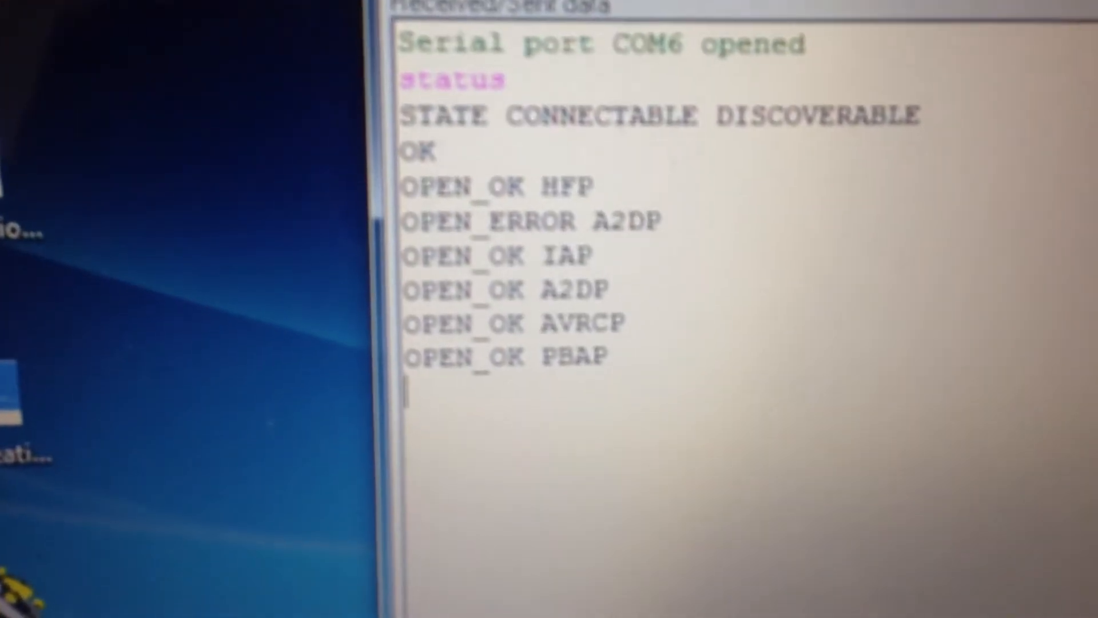
- Enter the 'stat' command to show the module's state and opened profiles
{"action": "type", "text": "stat"}
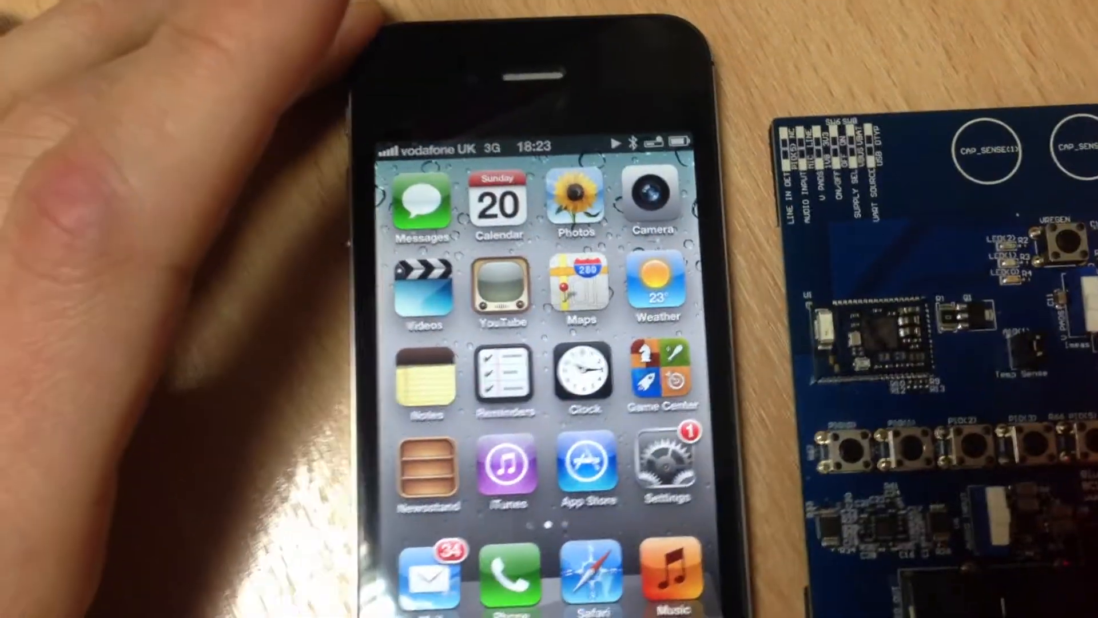
- Launch the Melody app from the iPhone's second home screen page
{"action": "scroll", "scroll_direction": "left", "scroll_amount": 3}
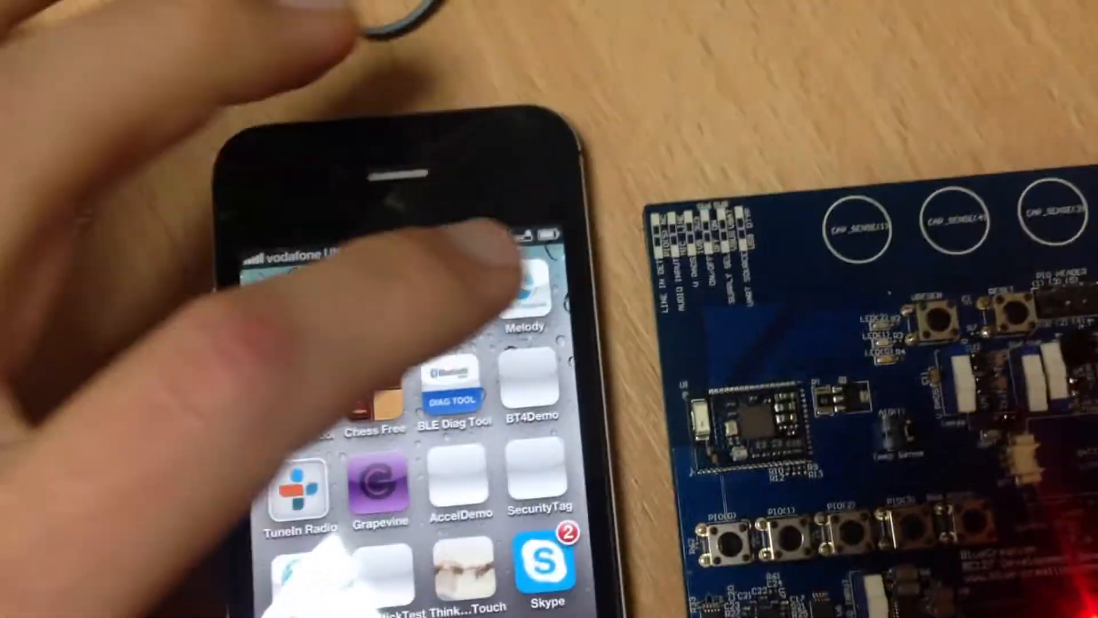
{"action": "left_click", "coordinate": [536, 280]}
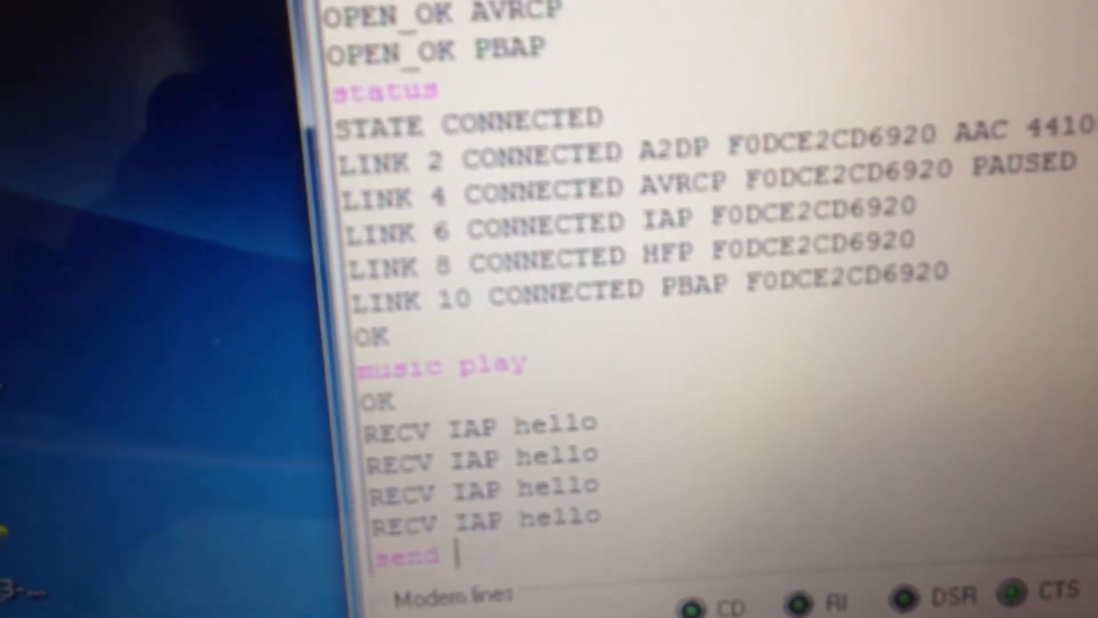
- Type the reply 'send hello how are you' in the terminal
{"action": "type", "text": "hello"}
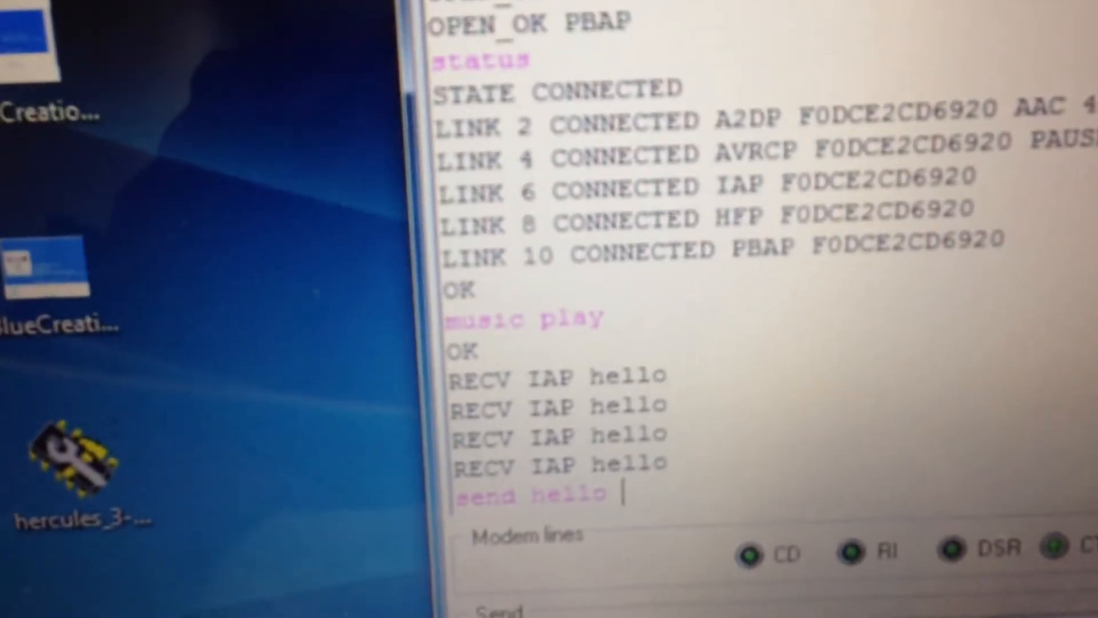
{"action": "type", "text": "how are"}
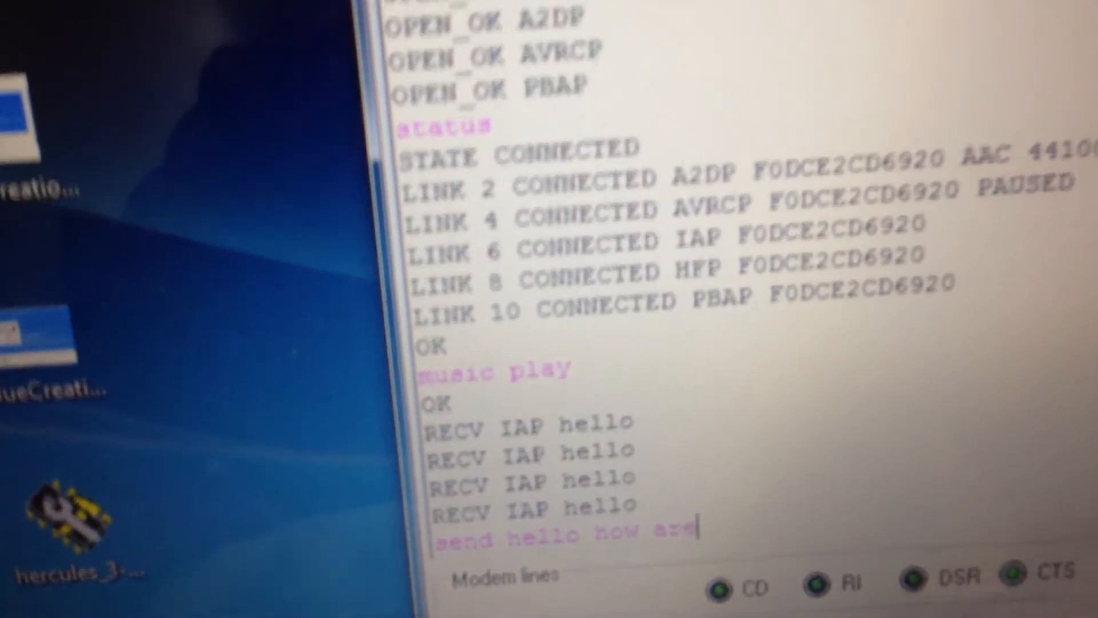
{"action": "type", "text": "you"}
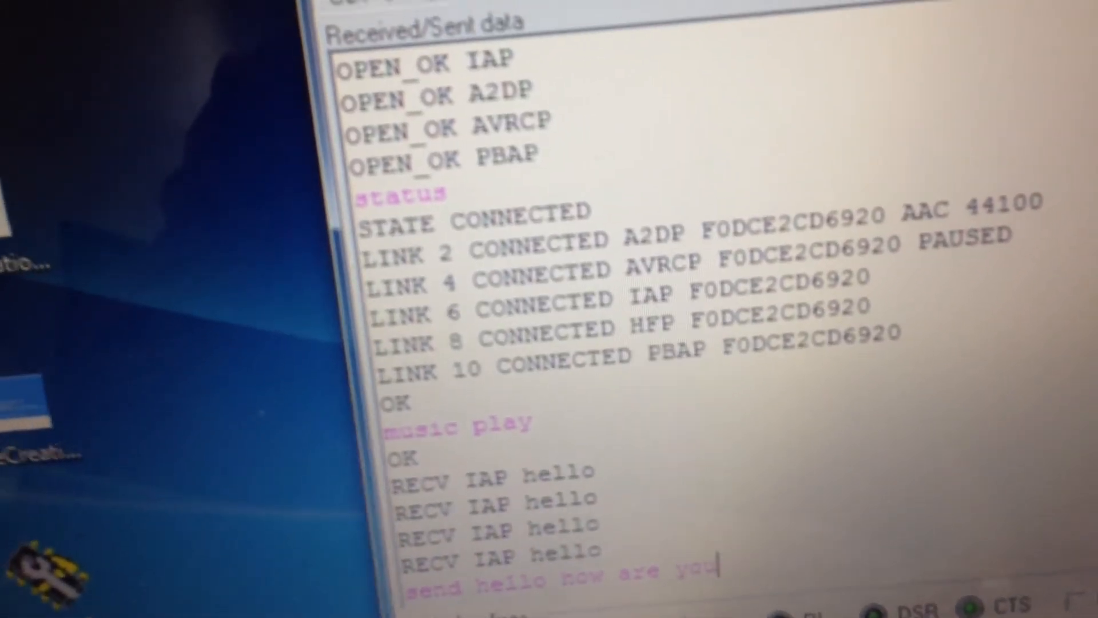